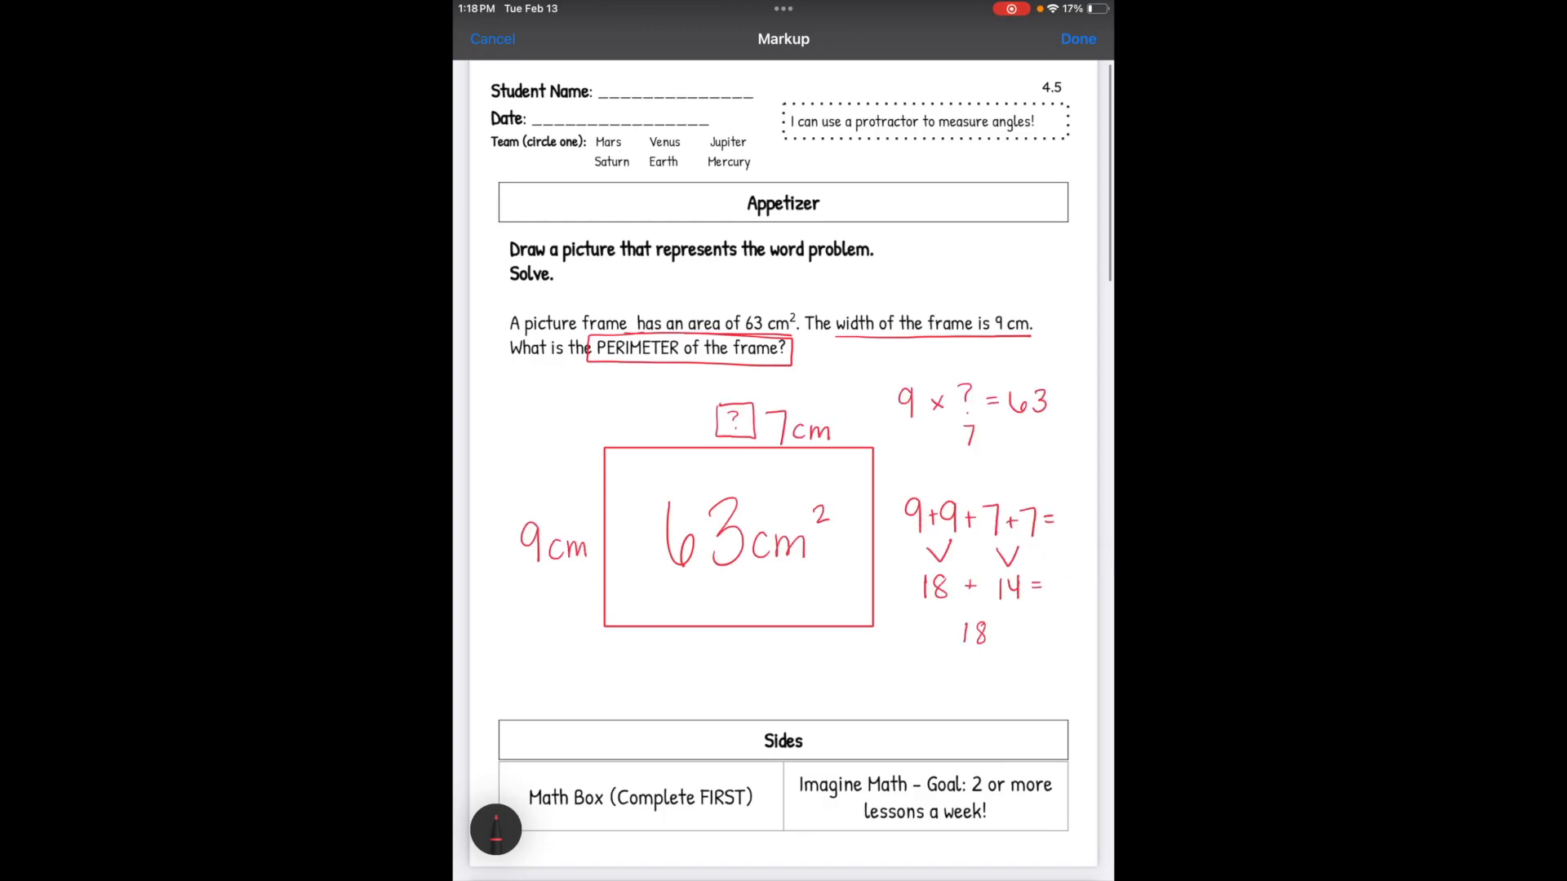
Discard the red worksheet markup and scroll down to the QR code and angle problems
{"action": "left_click_drag", "start_coordinate": [1059, 585], "coordinate": [969, 694]}
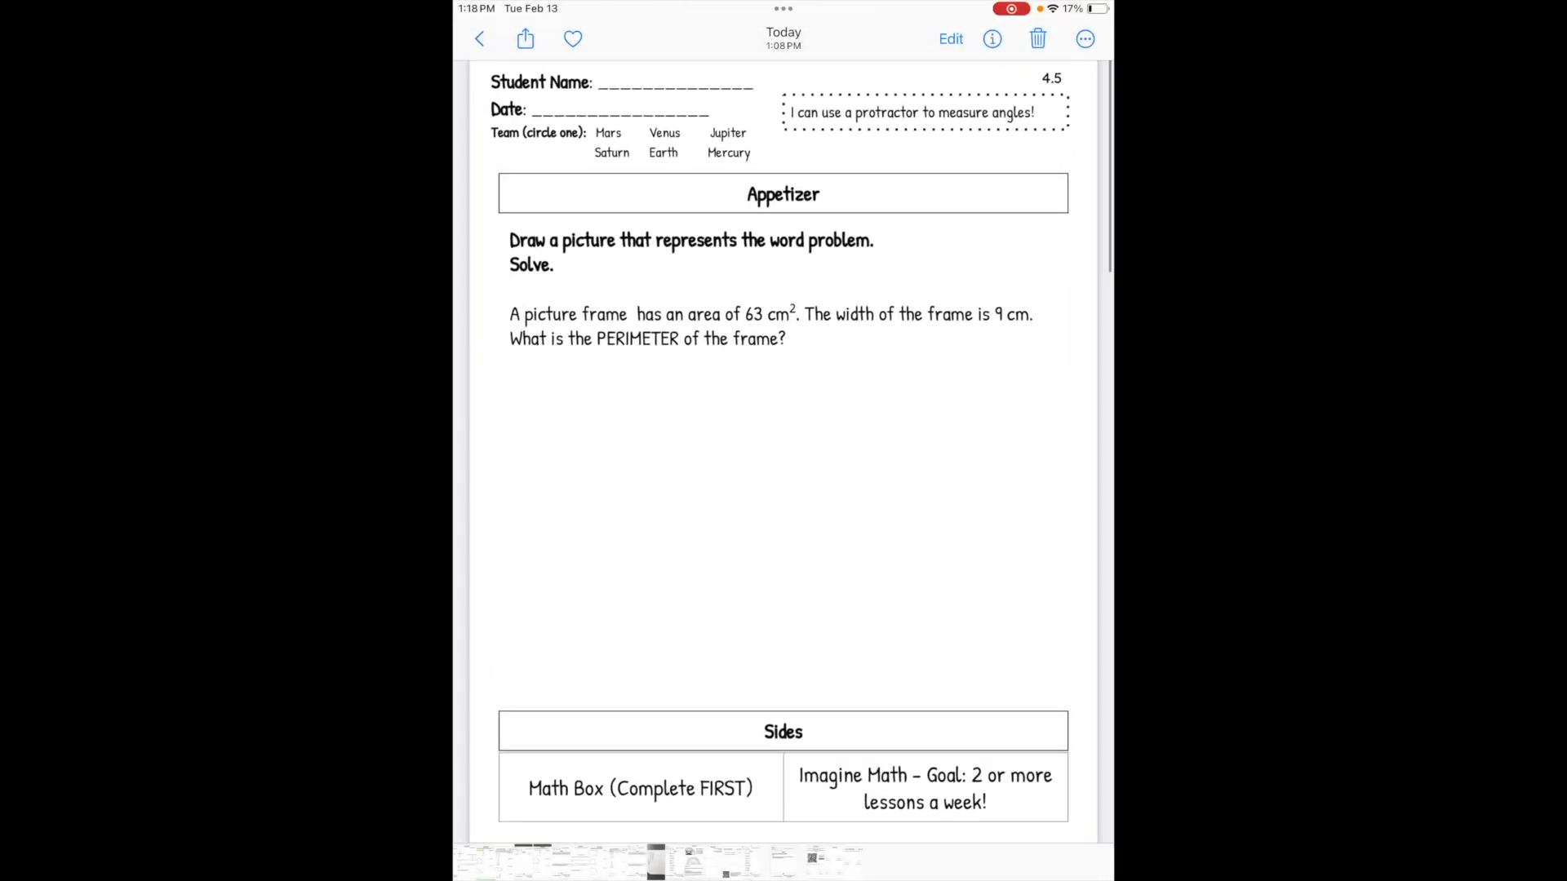
{"action": "scroll", "scroll_direction": "down", "scroll_amount": 3}
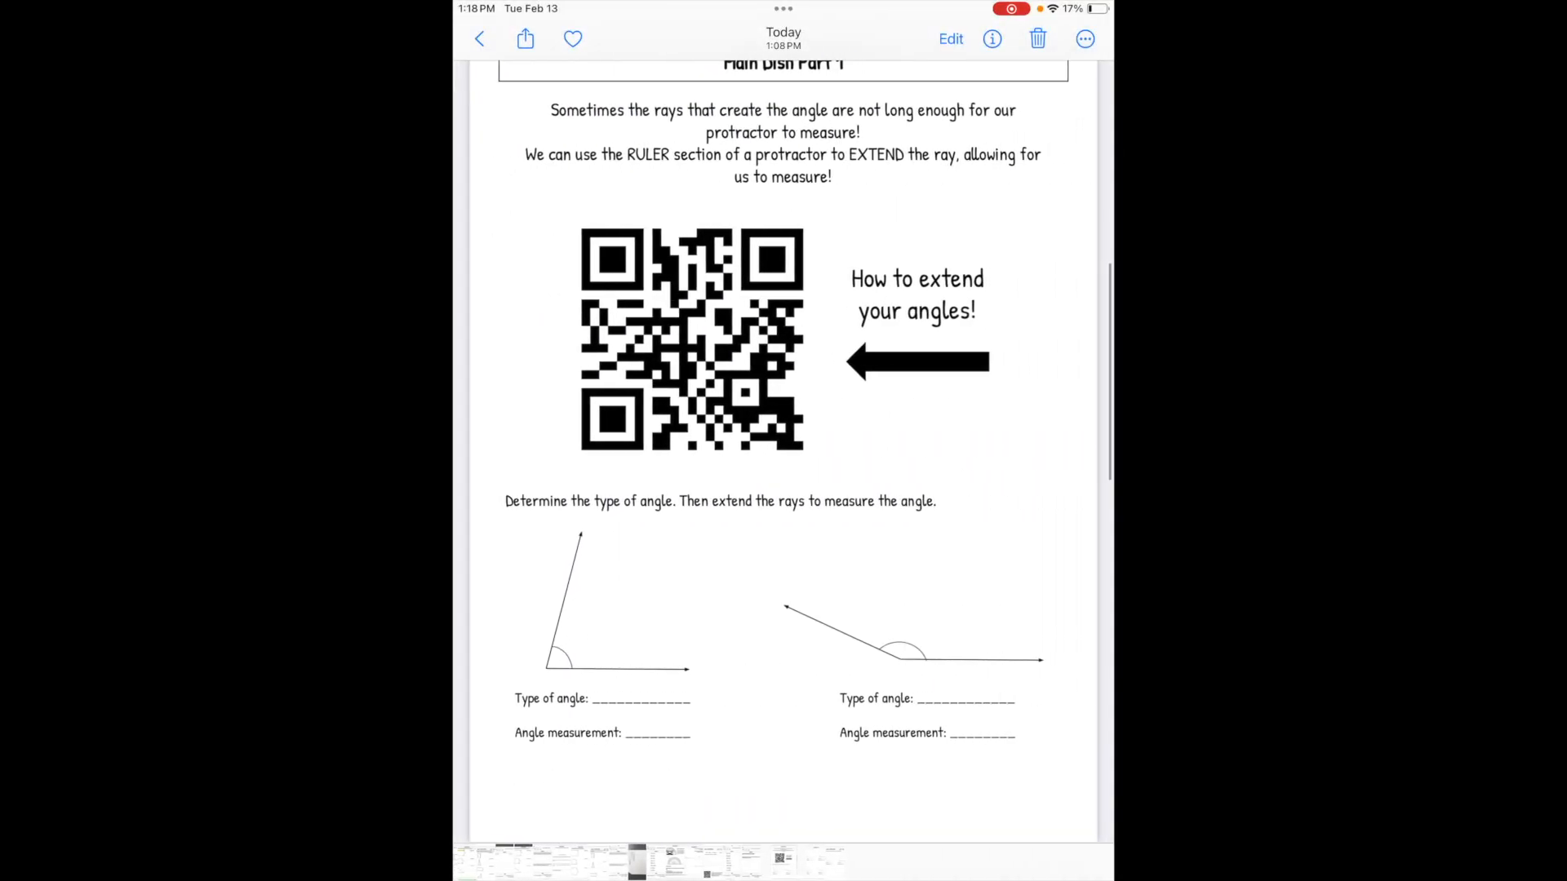